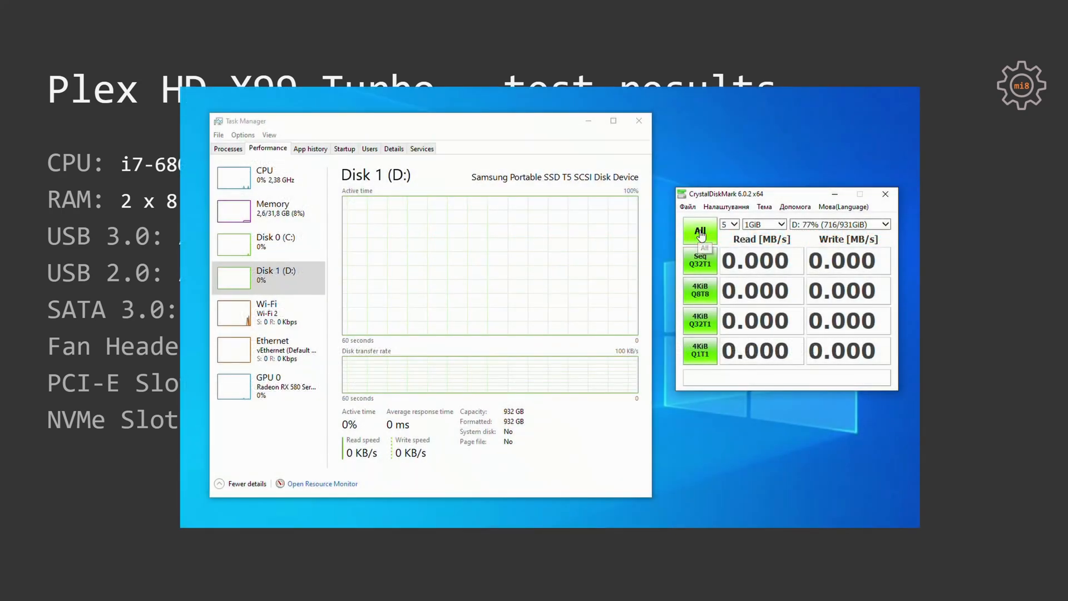
Run all CrystalDiskMark benchmarks on drive D: with 5 runs of 1GiB
left_click(700, 232)
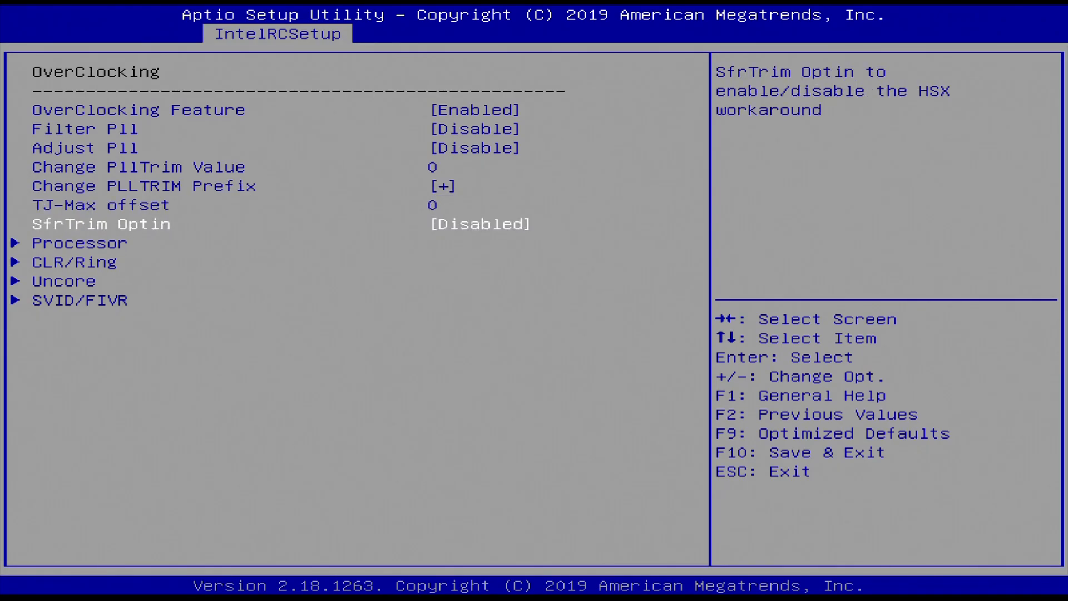
Review the Processor and CLR/Ring overclocking pages, then show the Security password options
left_click(80, 243)
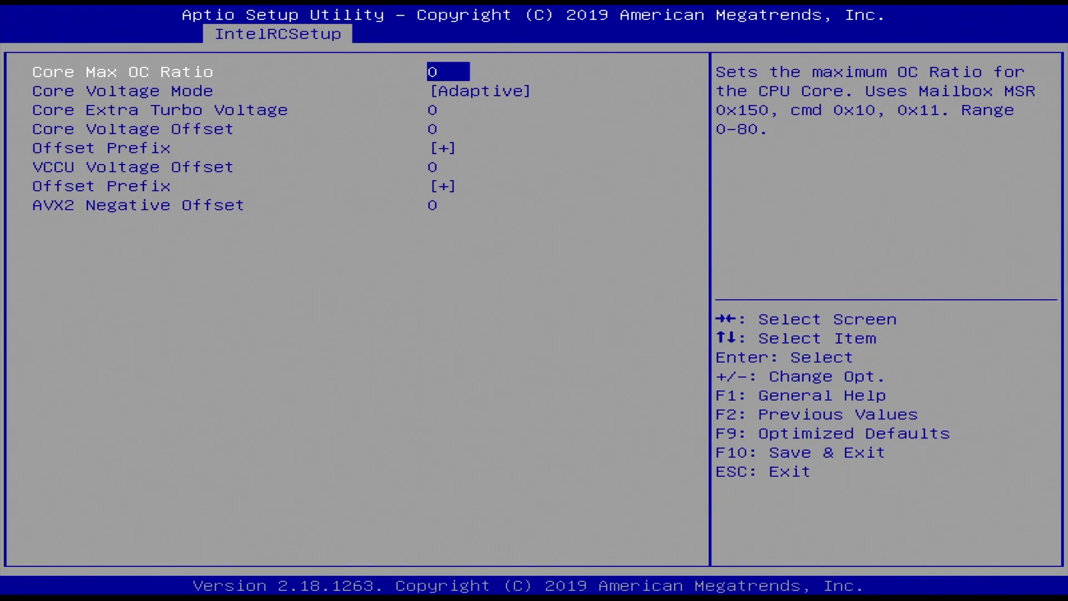
key("Down")
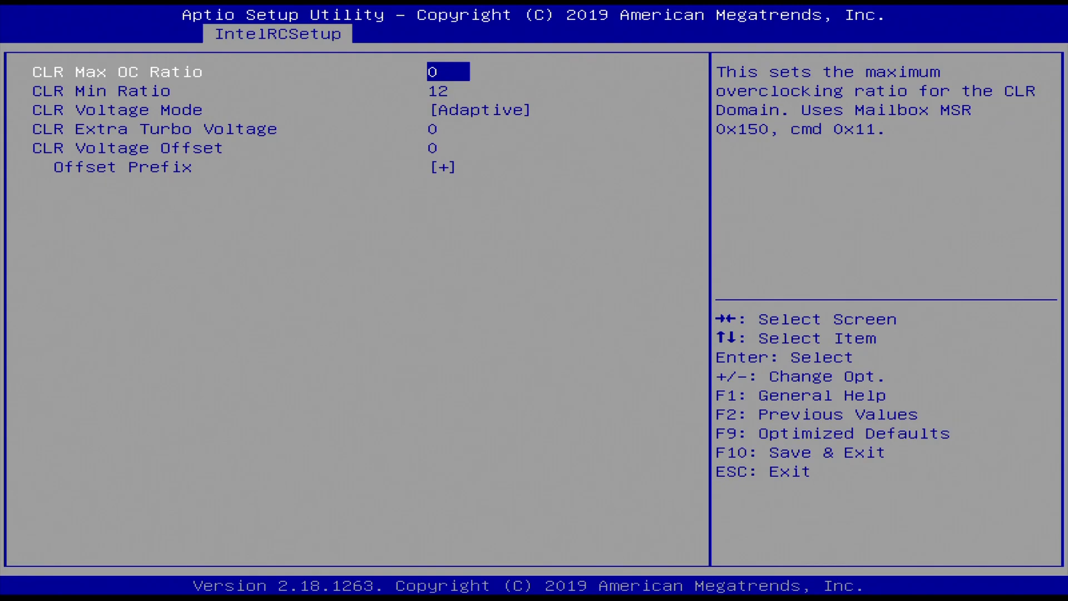
scroll("down", 3)
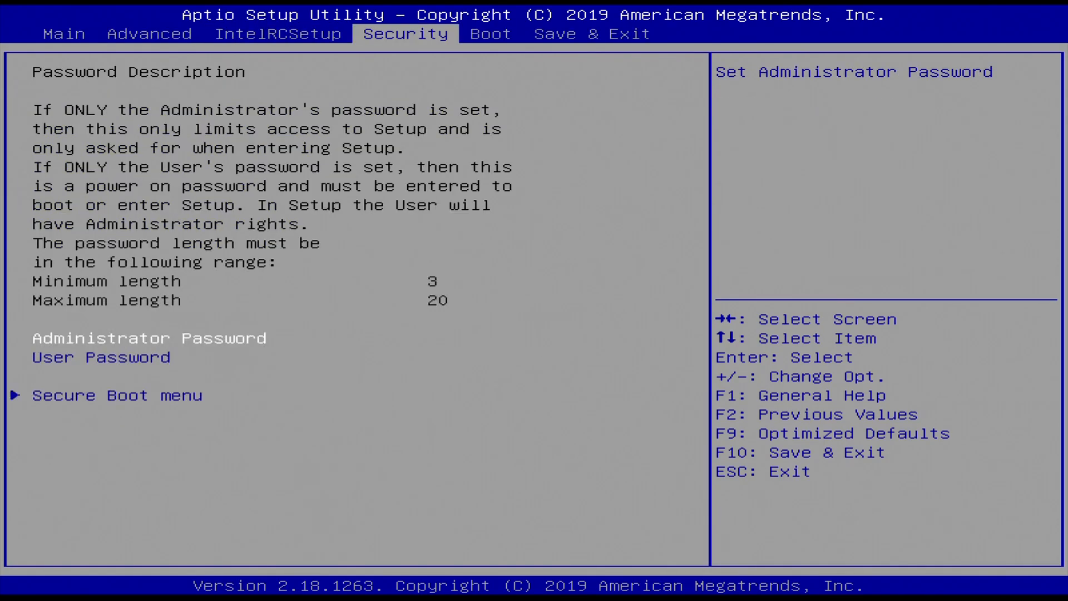
left_click(590, 33)
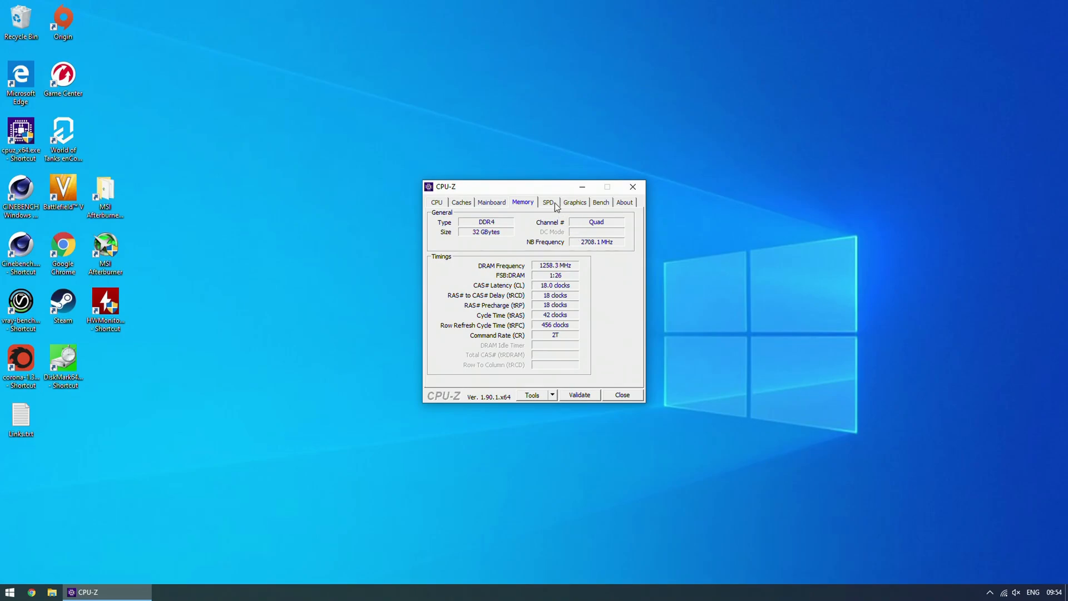
View the G.Skill DDR4-3200 SPD timings, then the Core i7-6800K processor details
left_click(547, 202)
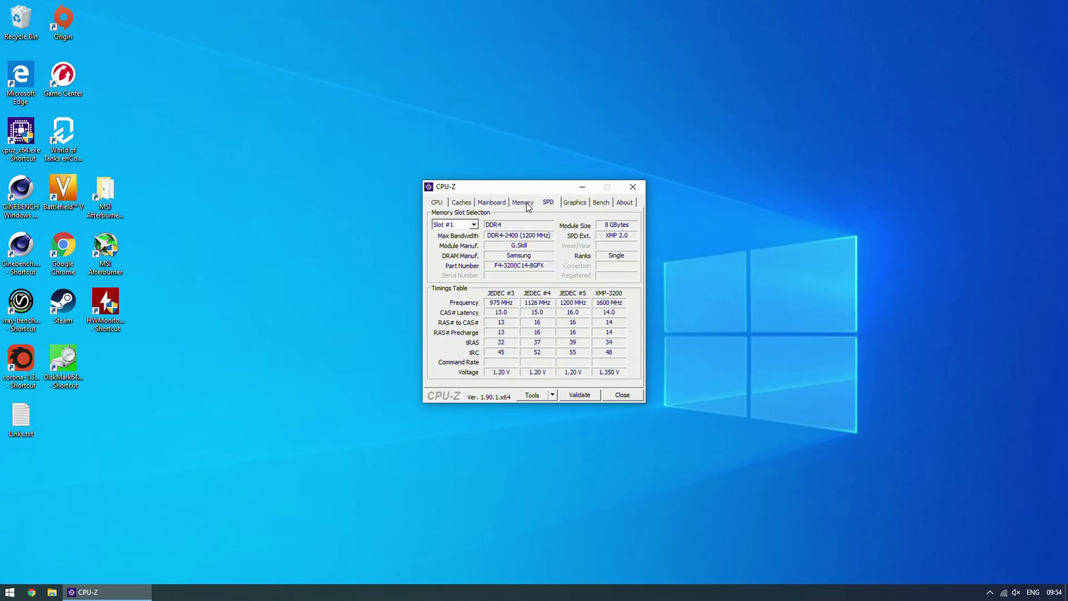
left_click(436, 202)
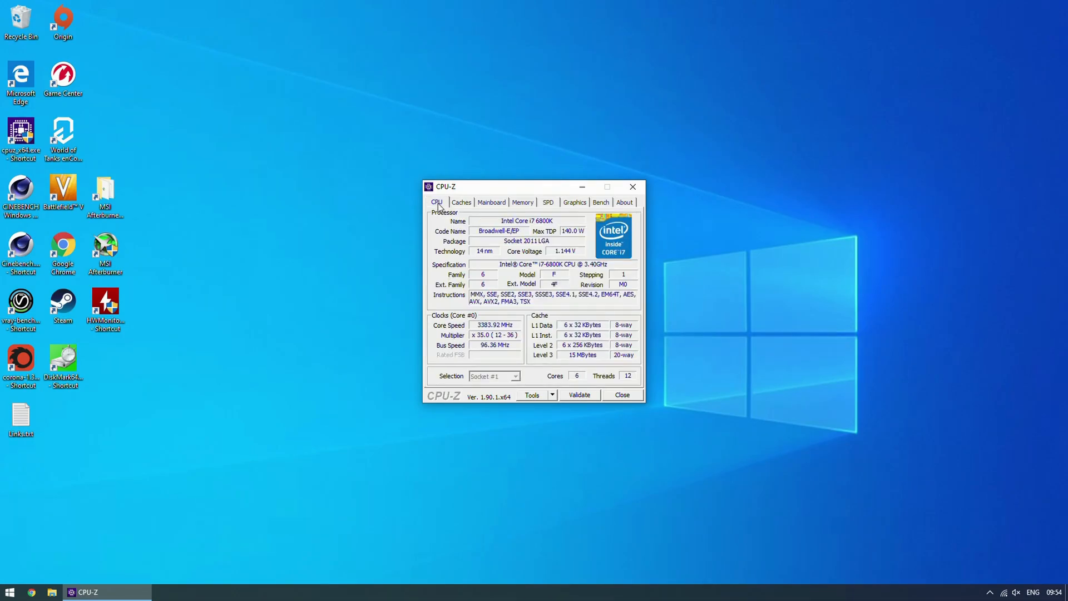